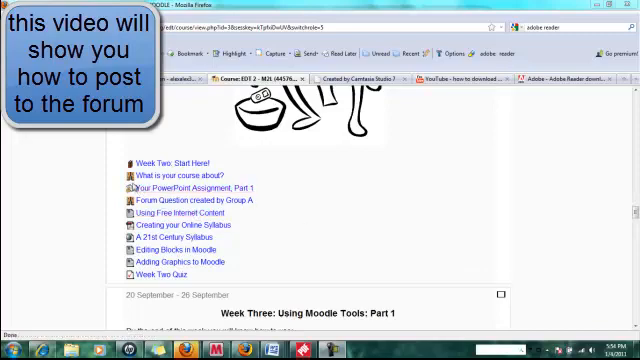
- Open the 'What is your course about?' forum listed under Week Two
left_click(182, 172)
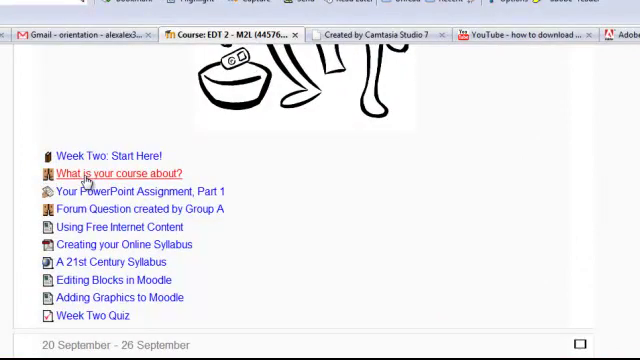
left_click(120, 173)
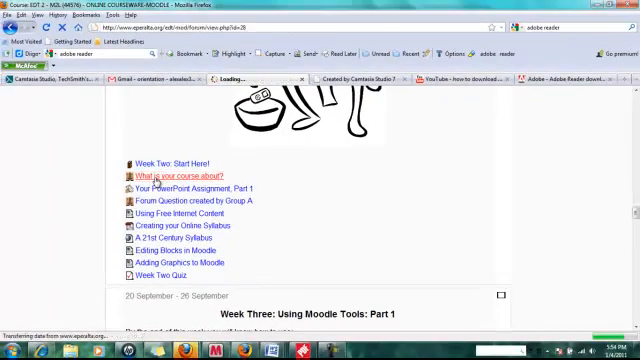
- Scroll the forum page down to the list of discussion topics
left_click(188, 171)
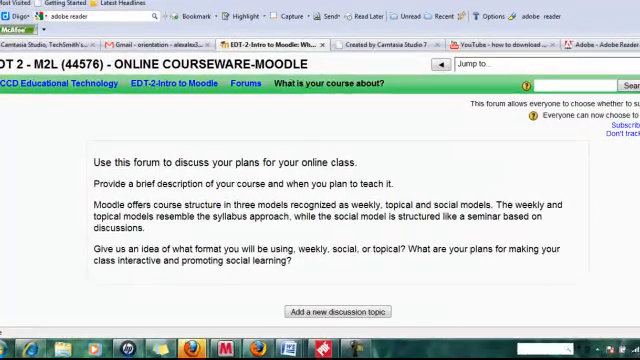
scroll("down", 3)
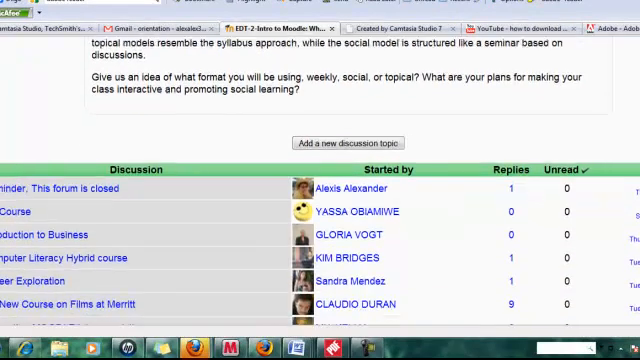
scroll("down", 3)
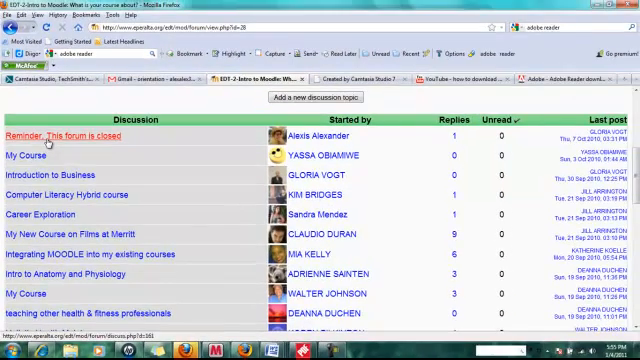
left_click(63, 135)
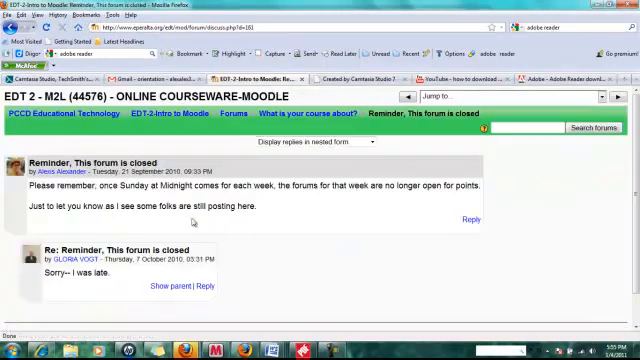
scroll("down", 3)
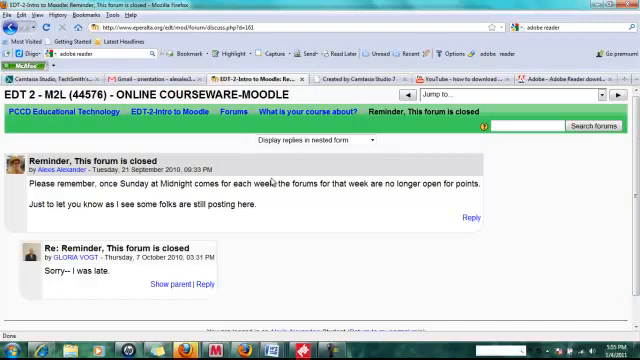
left_click(309, 112)
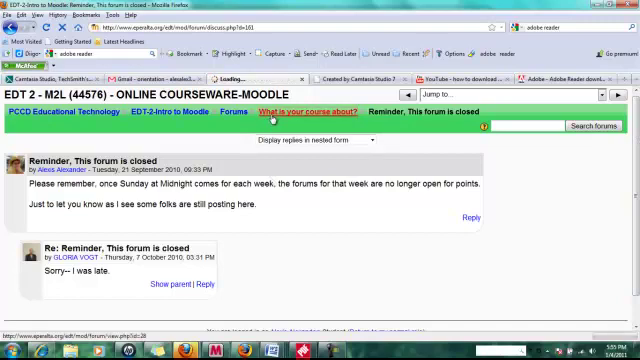
left_click(307, 113)
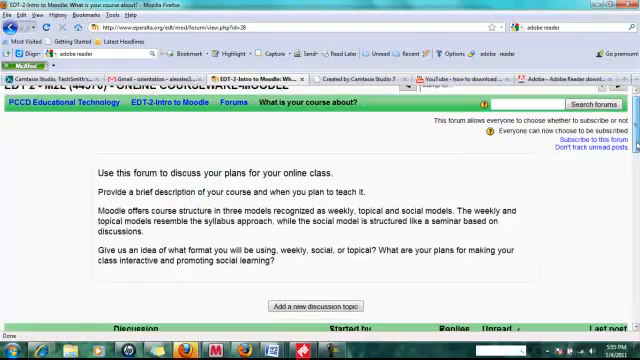
scroll("down", 3)
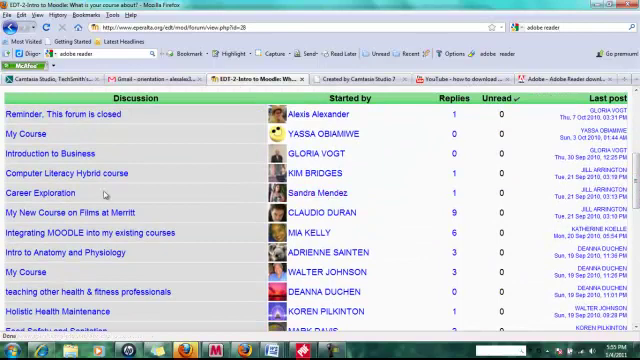
left_click(74, 174)
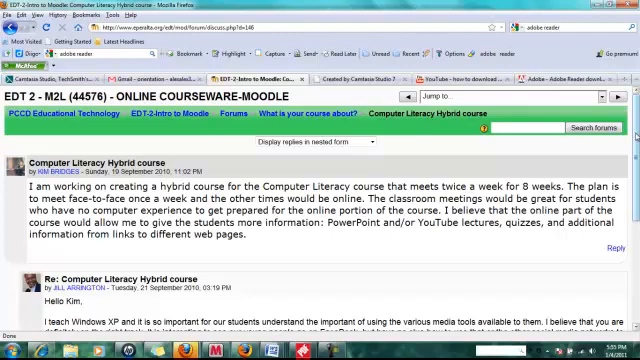
scroll("down", 3)
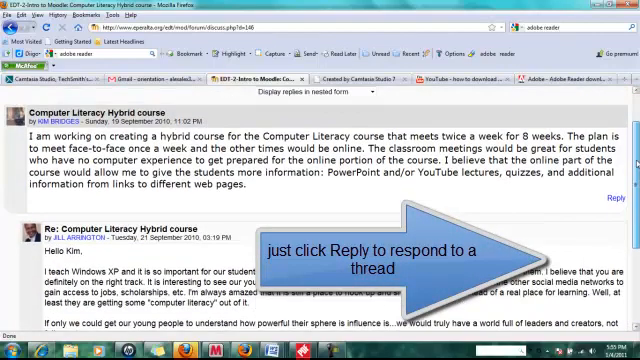
scroll("down", 3)
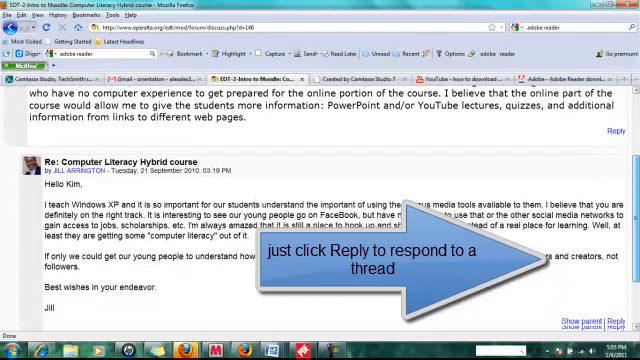
scroll("down", 3)
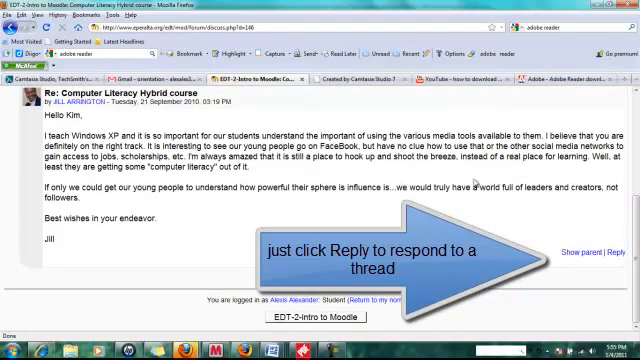
- Reply 'in this box' to the response and post it to the forum
left_click(618, 250)
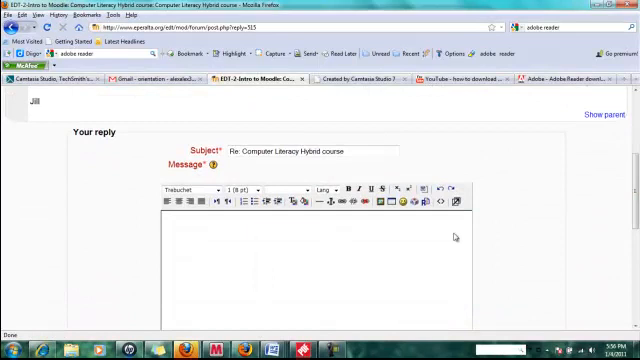
type("In")
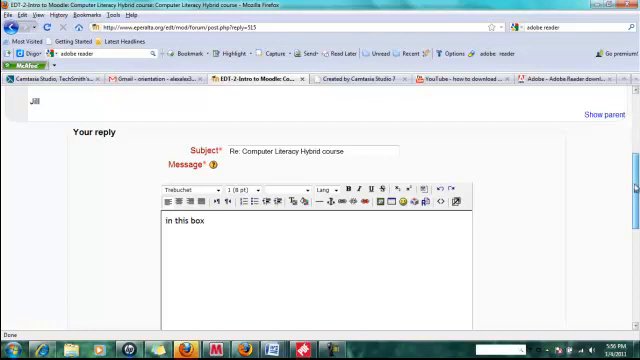
scroll("down", 3)
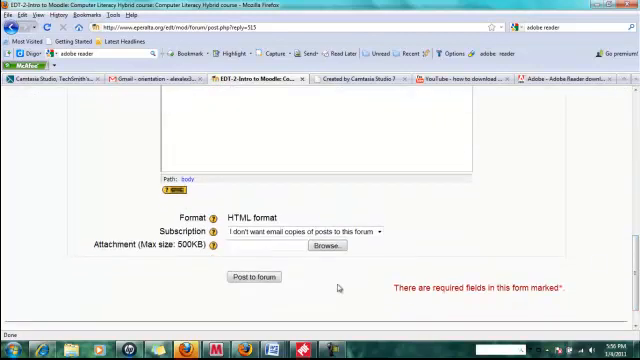
left_click(253, 276)
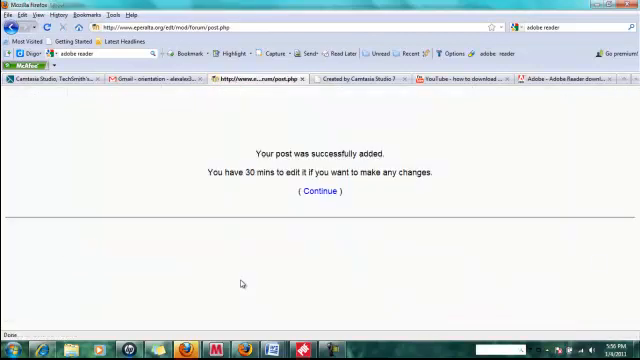
left_click(311, 190)
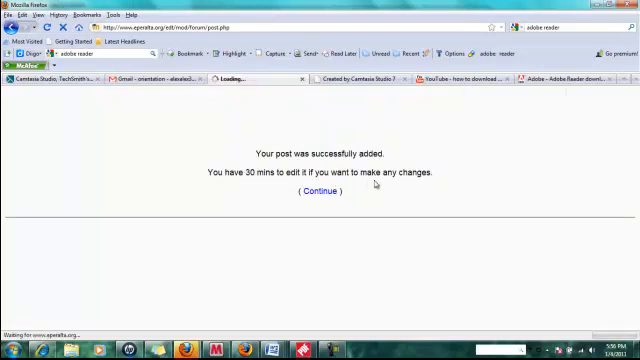
- Continue past the confirmation and scroll to the forum's discussion list
left_click(317, 189)
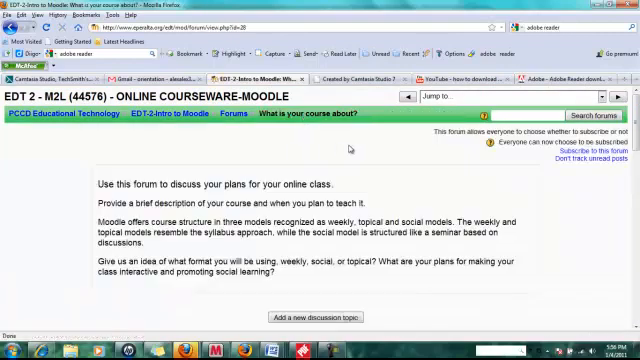
scroll("down", 3)
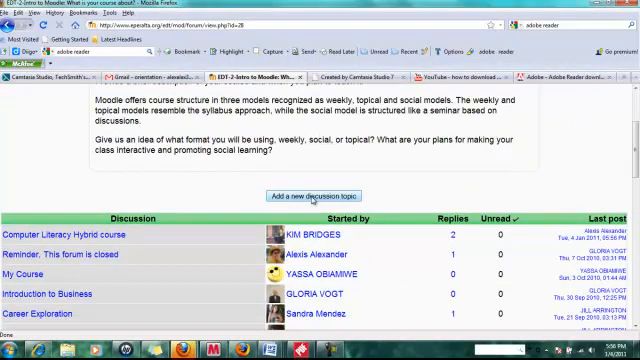
- Draft a new topic with subject 'what my post is about' and message 'write your message here'
left_click(317, 195)
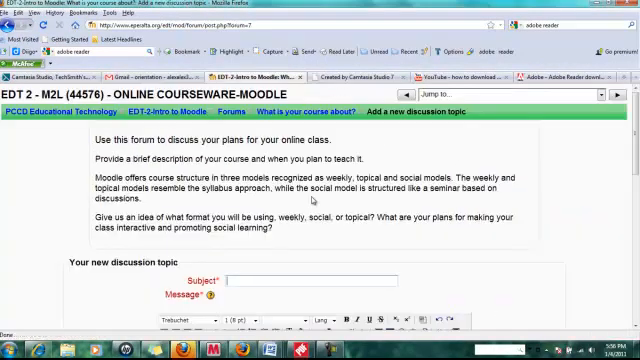
scroll("down", 3)
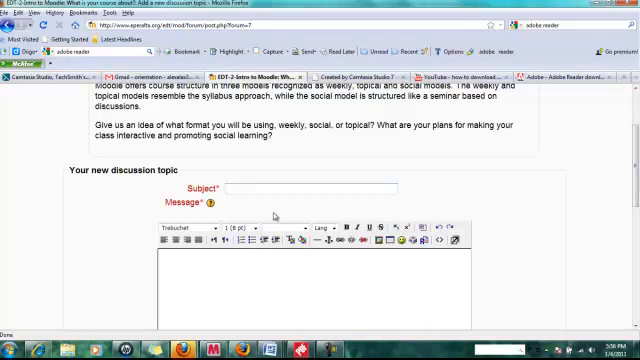
type("what my post is ab")
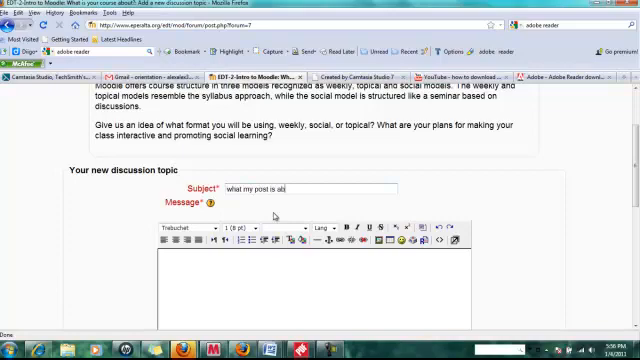
type("out")
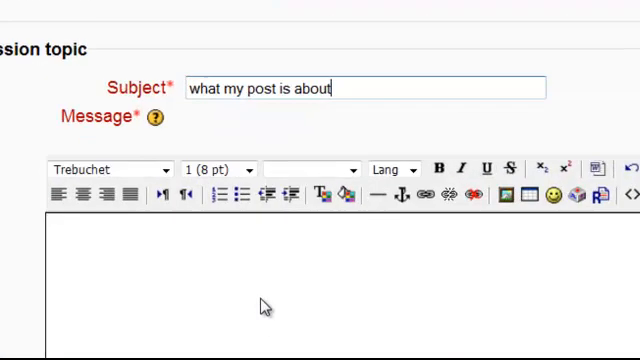
type("w")
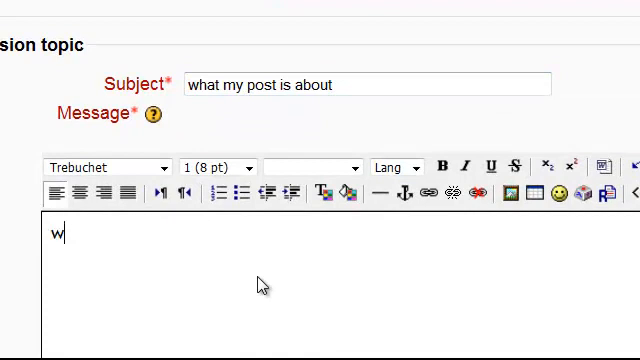
type("rite you mess")
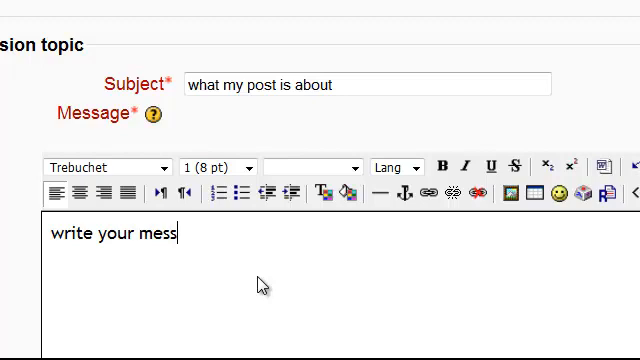
type("age here")
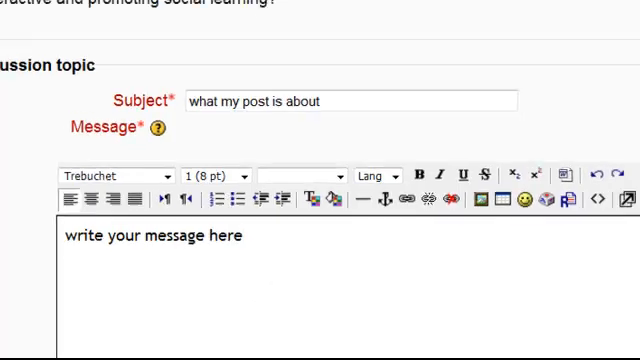
scroll("down", 3)
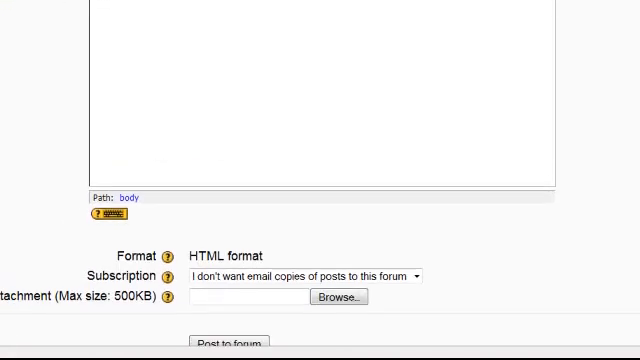
left_click(229, 300)
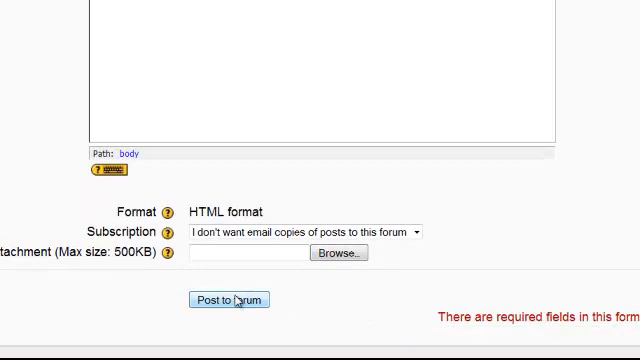
- Insert a smiley into the discussion message from the smiley list
scroll("up", 3)
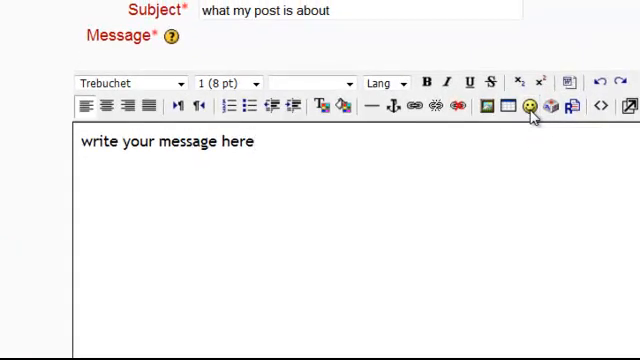
left_click(528, 107)
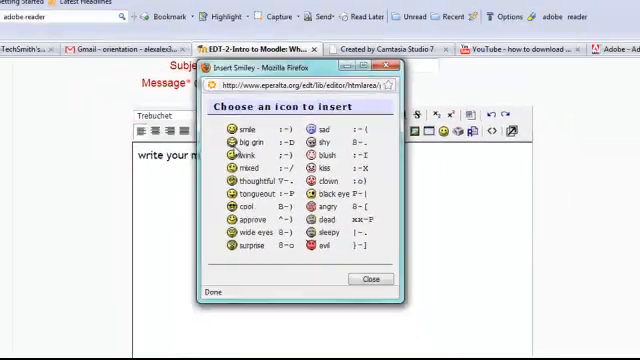
left_click(369, 278)
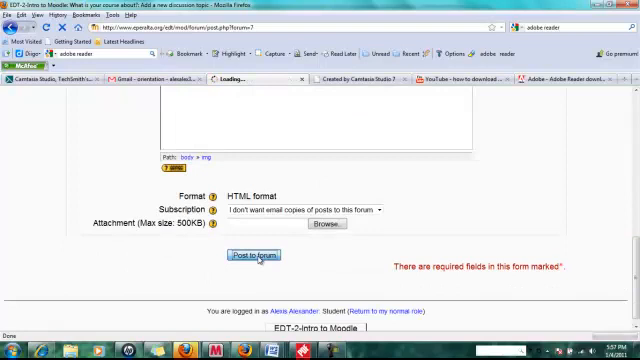
- Post the 'what my post is about' topic and return to the discussion list
left_click(258, 255)
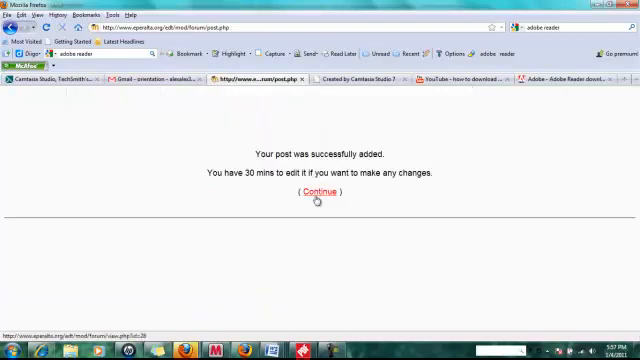
left_click(317, 192)
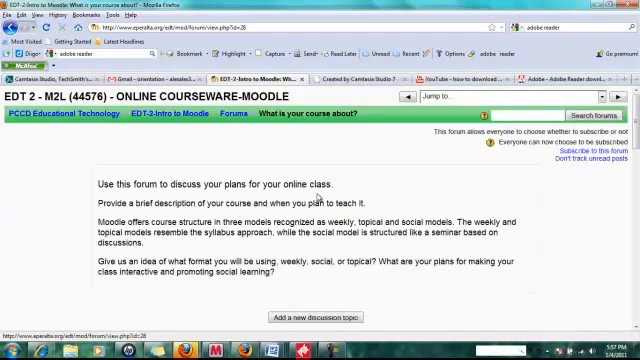
scroll("down", 3)
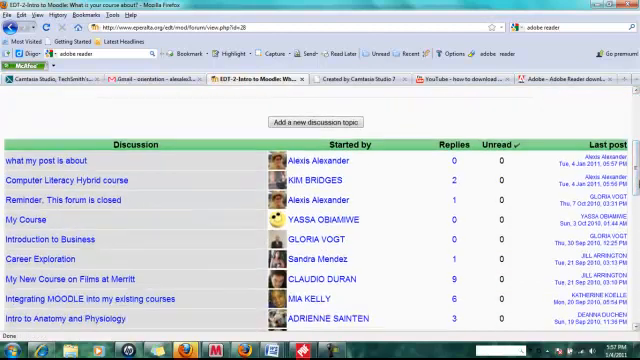